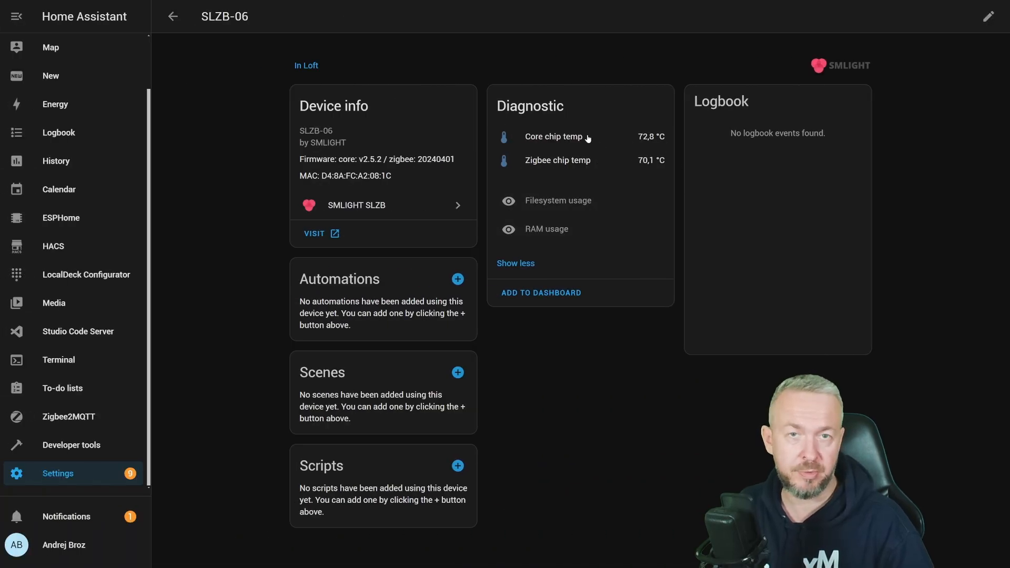
mouse_move(589, 164)
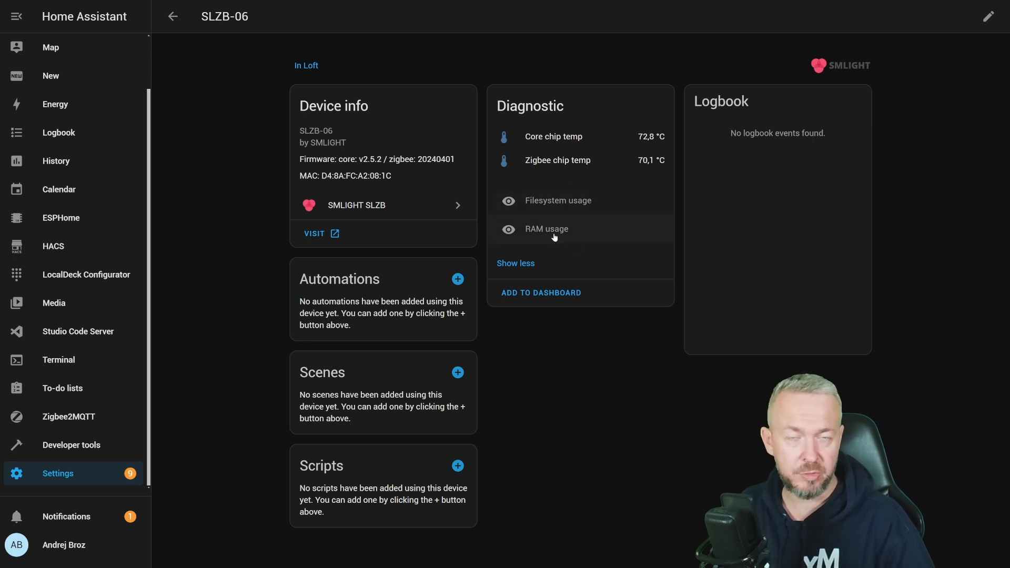
mouse_move(548, 200)
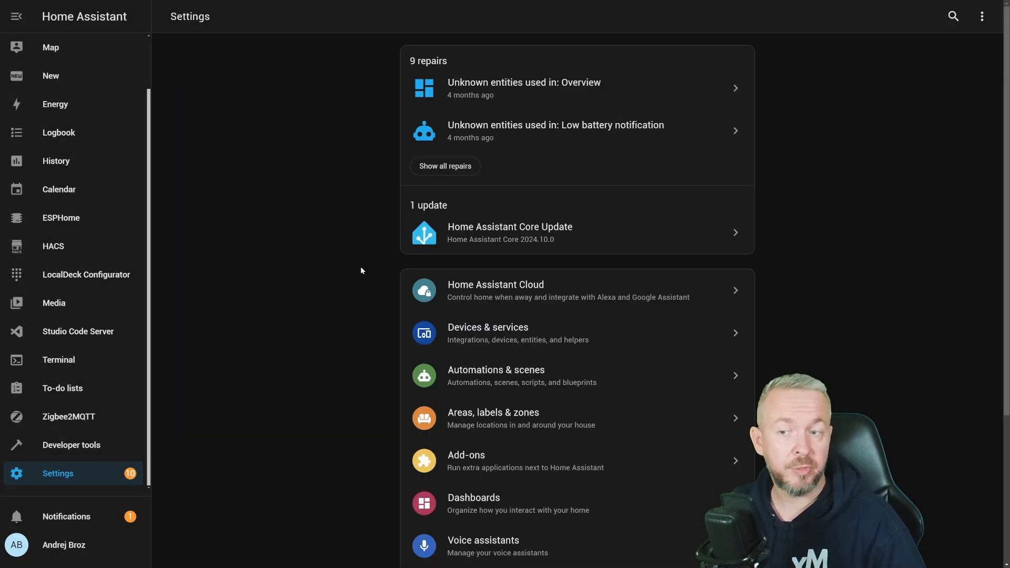
- Open the Home Assistant Core update entry showing 2024.9.3 installed and 2024.10.0 available
left_click(509, 232)
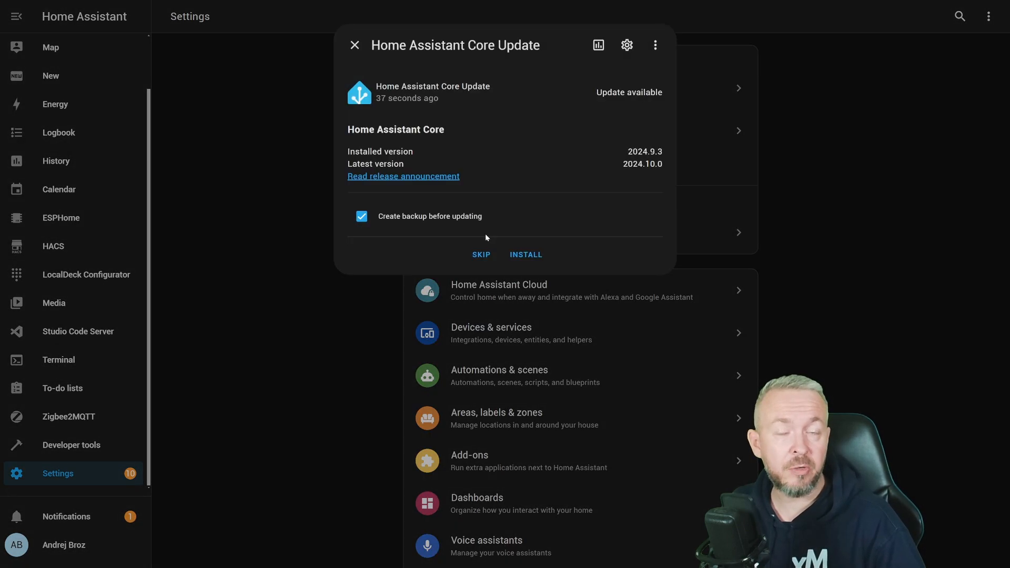
mouse_move(668, 181)
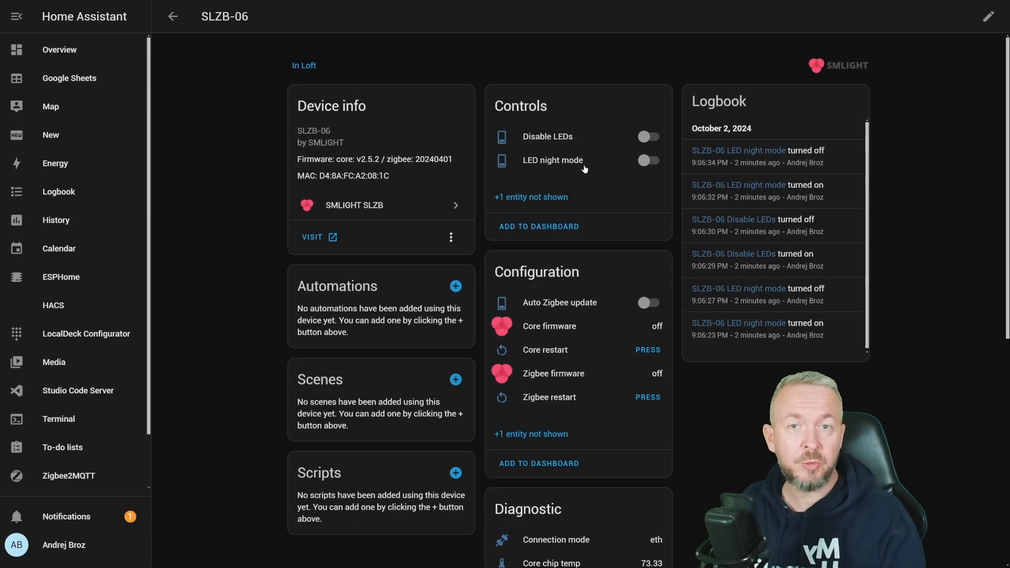
- Expand the Controls card's hidden entity to reveal VPN enabled beside the LED toggles
scroll("down", 3)
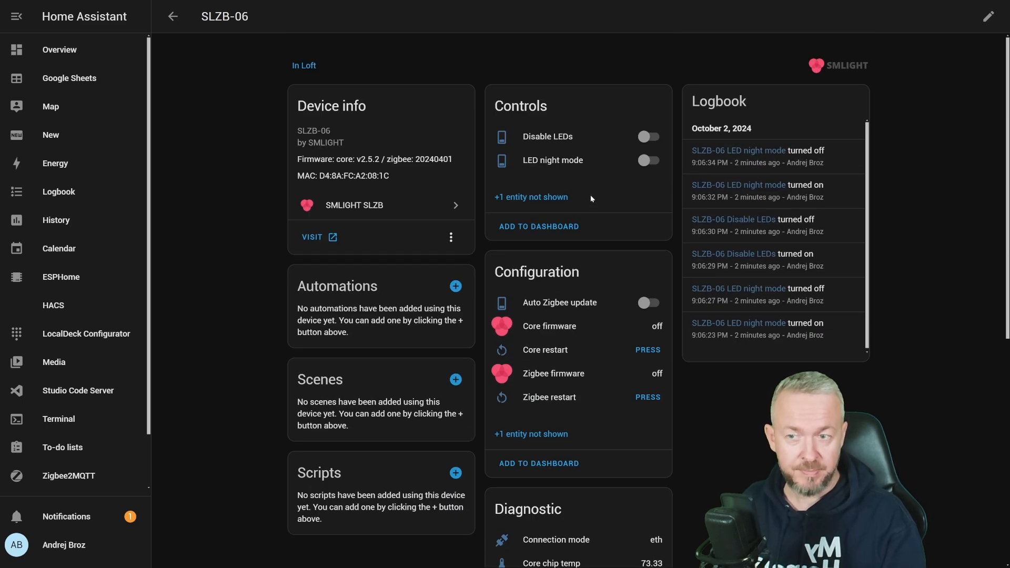
mouse_move(624, 89)
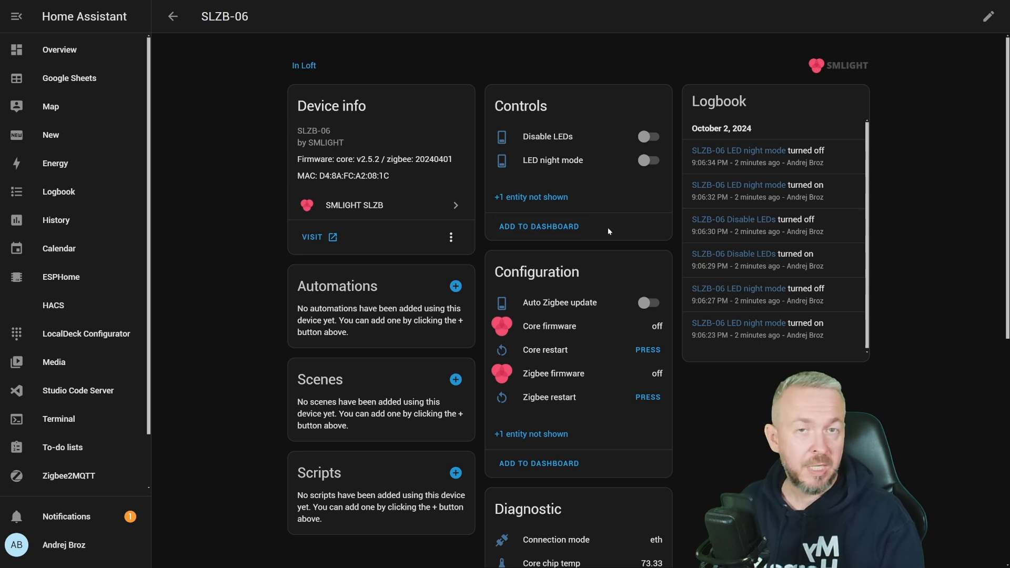
mouse_move(548, 197)
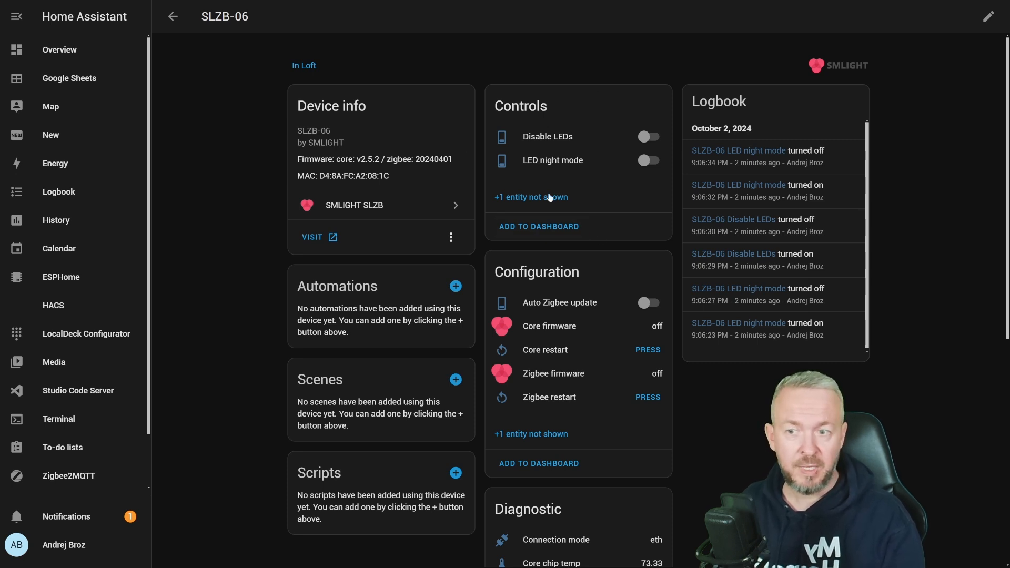
left_click(530, 196)
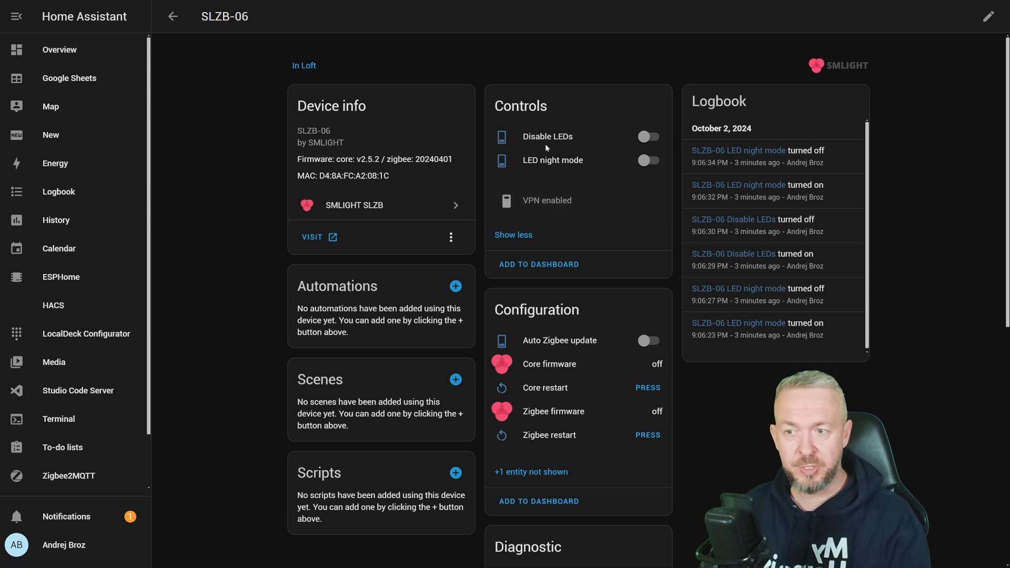
- Toggle Disable LEDs on and off, then turn on LED night mode
left_click(648, 136)
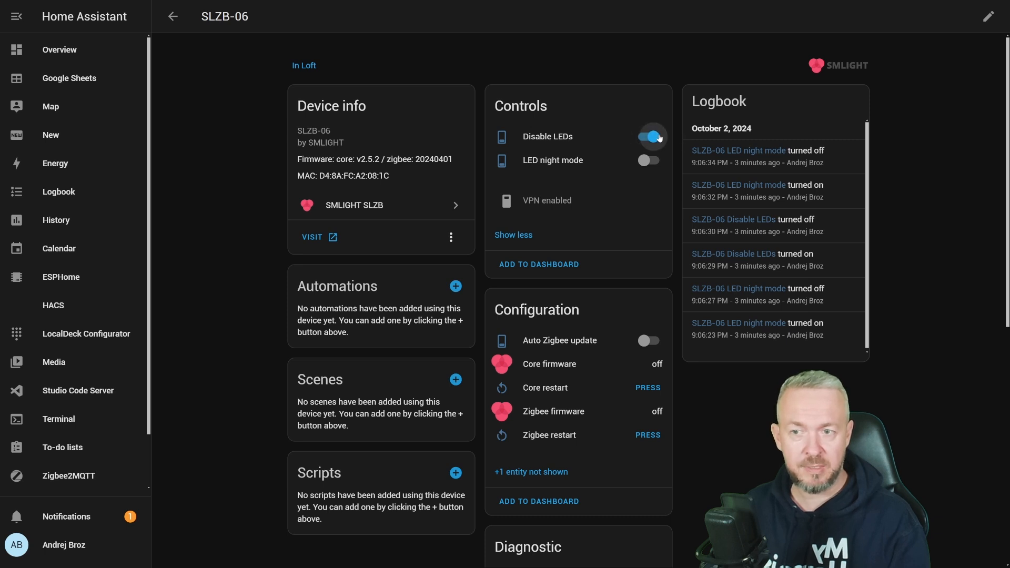
left_click(649, 137)
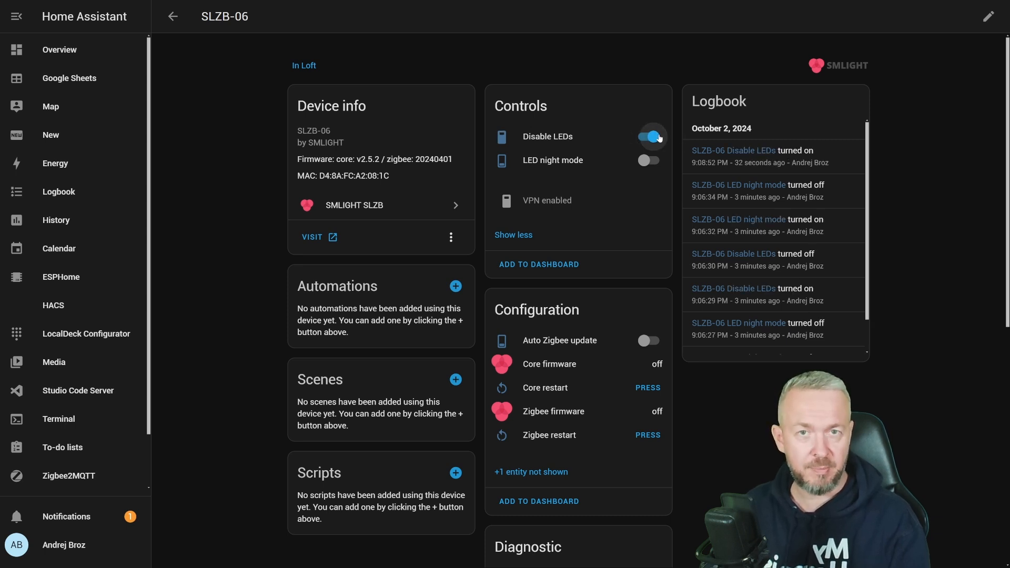
left_click(649, 160)
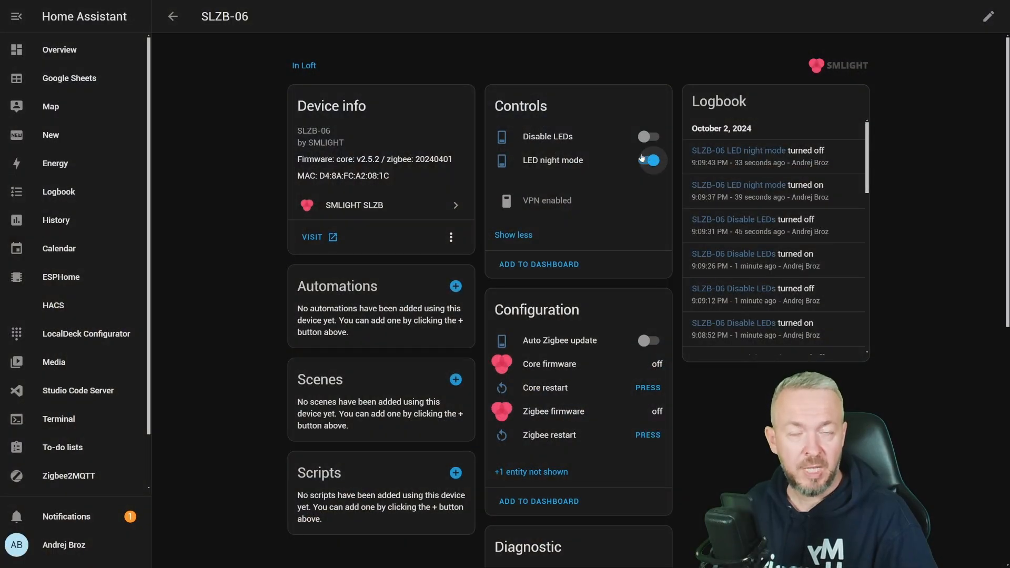
left_click(651, 160)
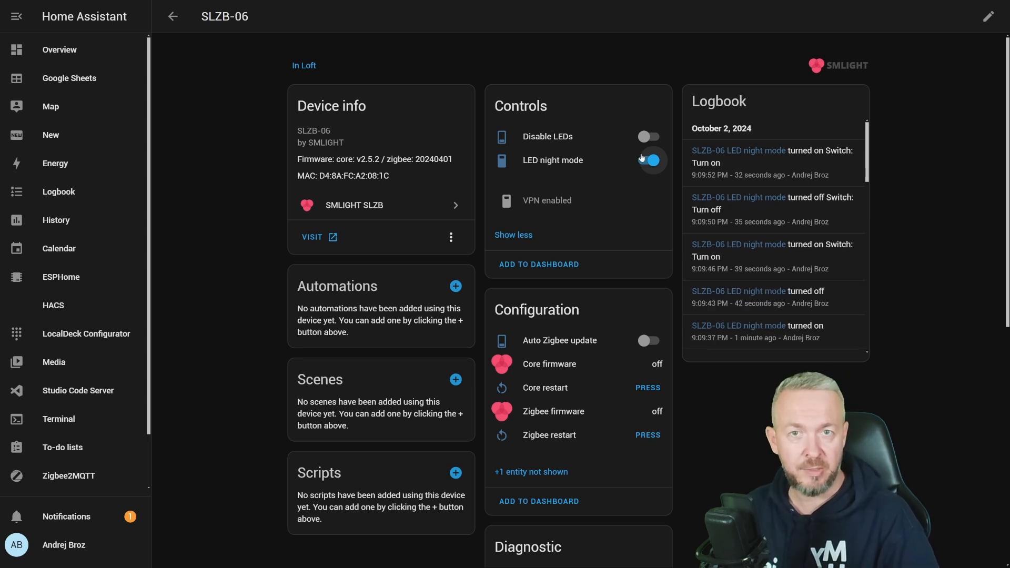
scroll("down", 3)
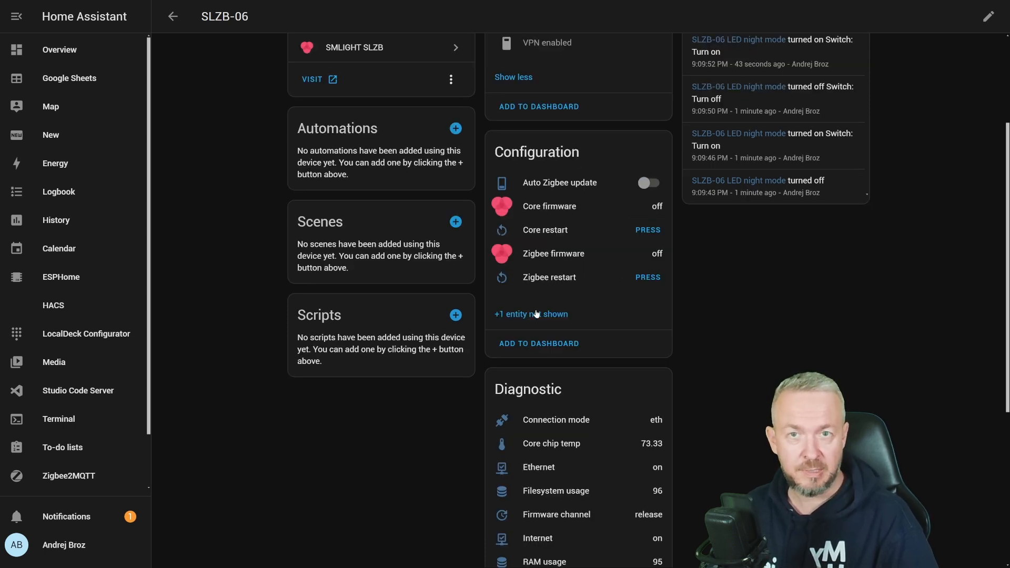
- Expand the Configuration card's hidden entity to show Zigbee flash mode
left_click(531, 314)
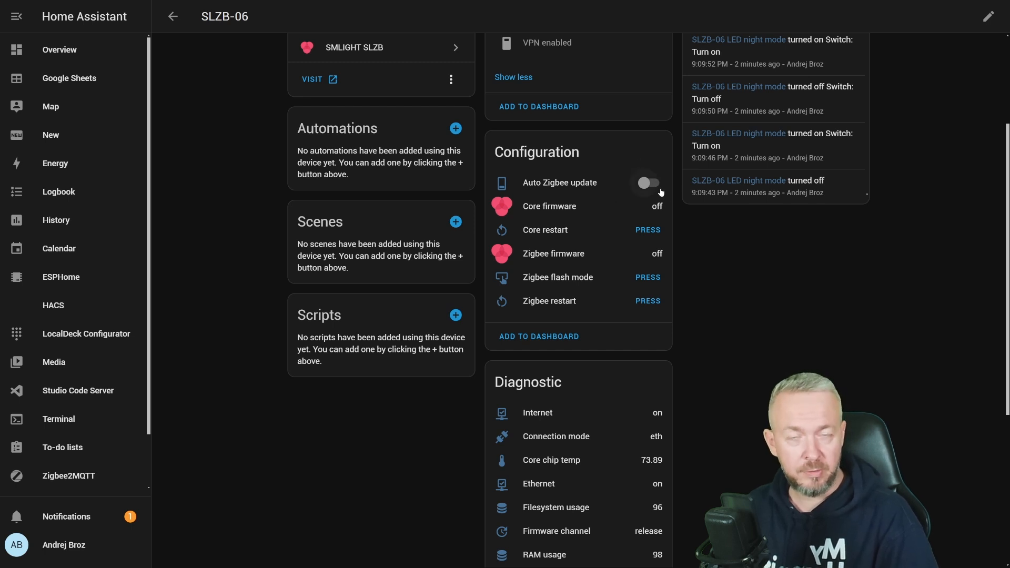
mouse_move(480, 202)
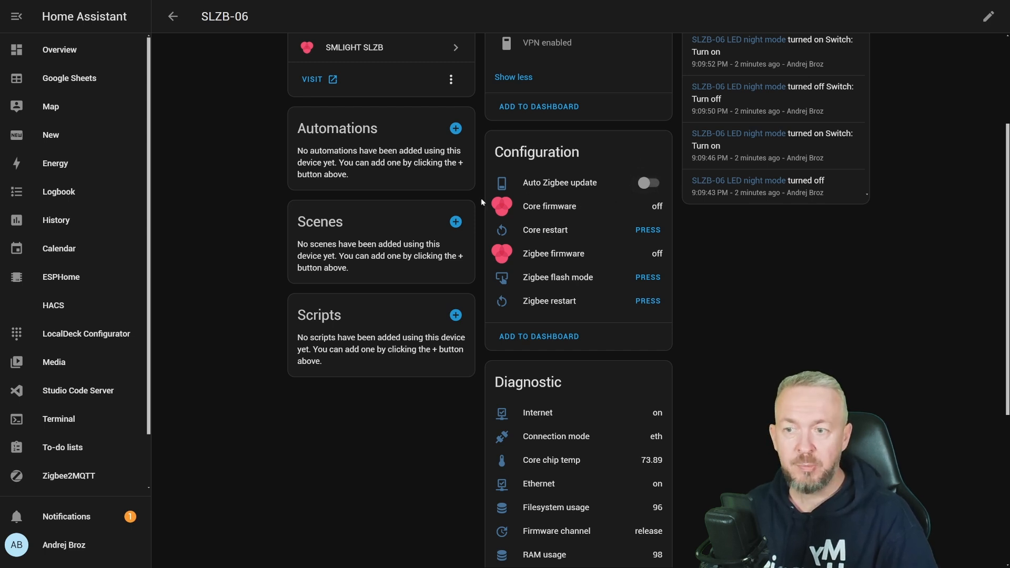
mouse_move(586, 264)
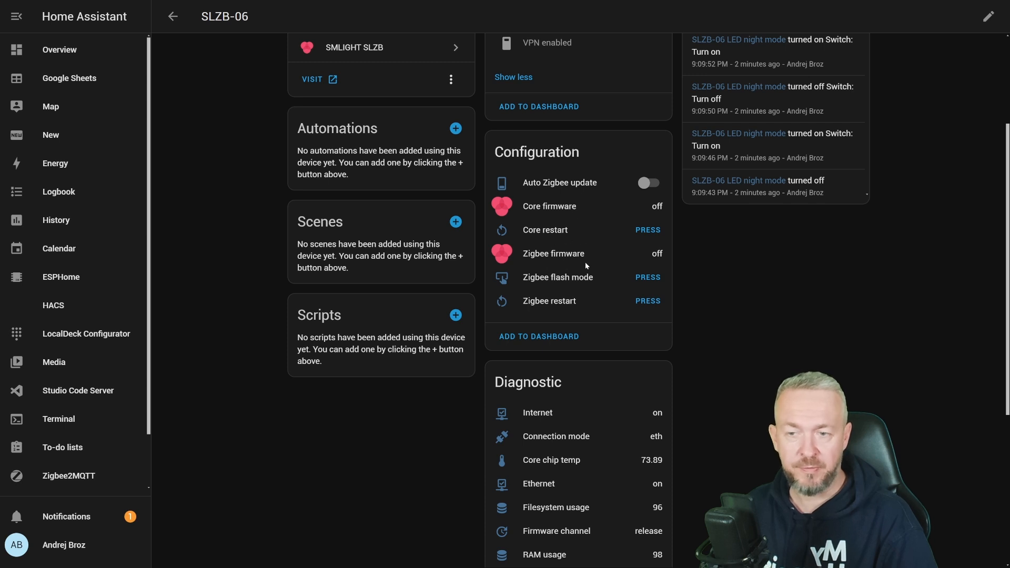
mouse_move(600, 265)
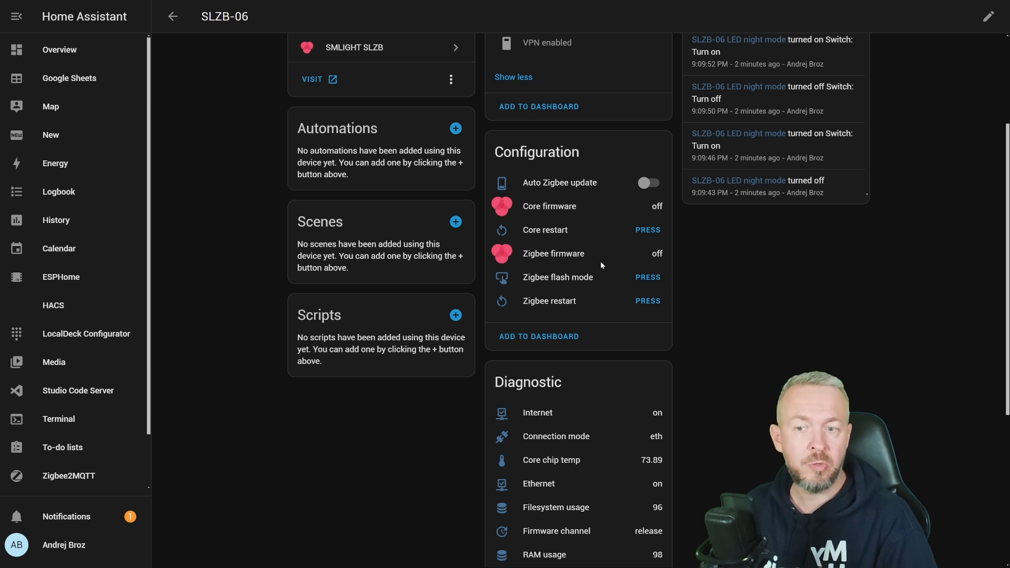
mouse_move(650, 259)
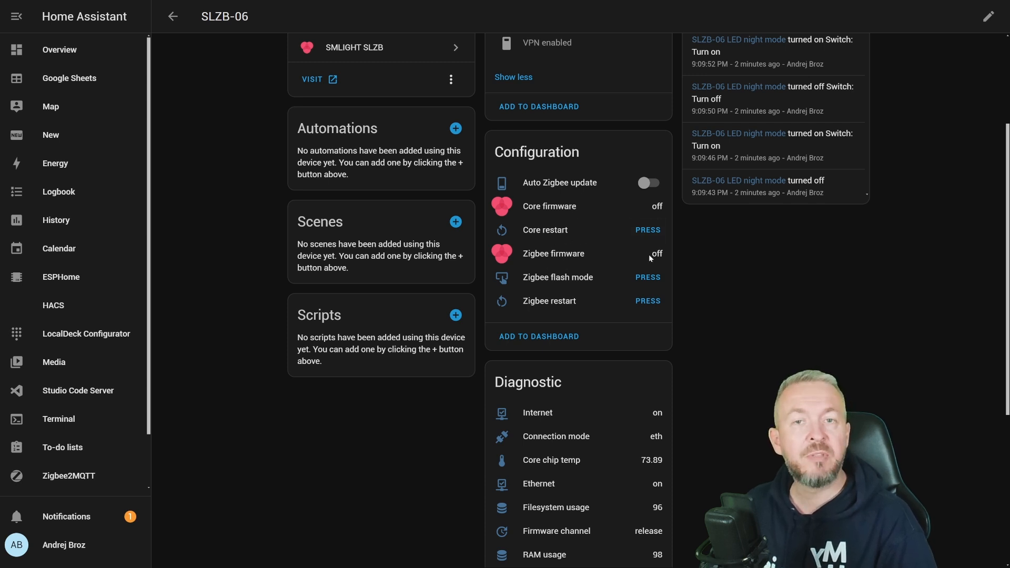
mouse_move(635, 261)
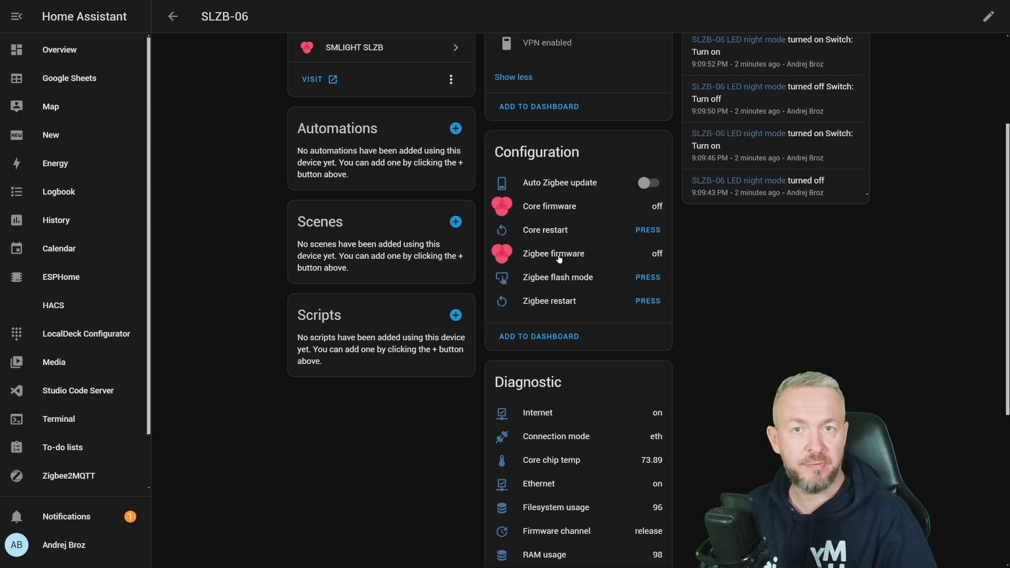
- Open the Zigbee firmware entity showing installed and latest version 20240401
left_click(553, 254)
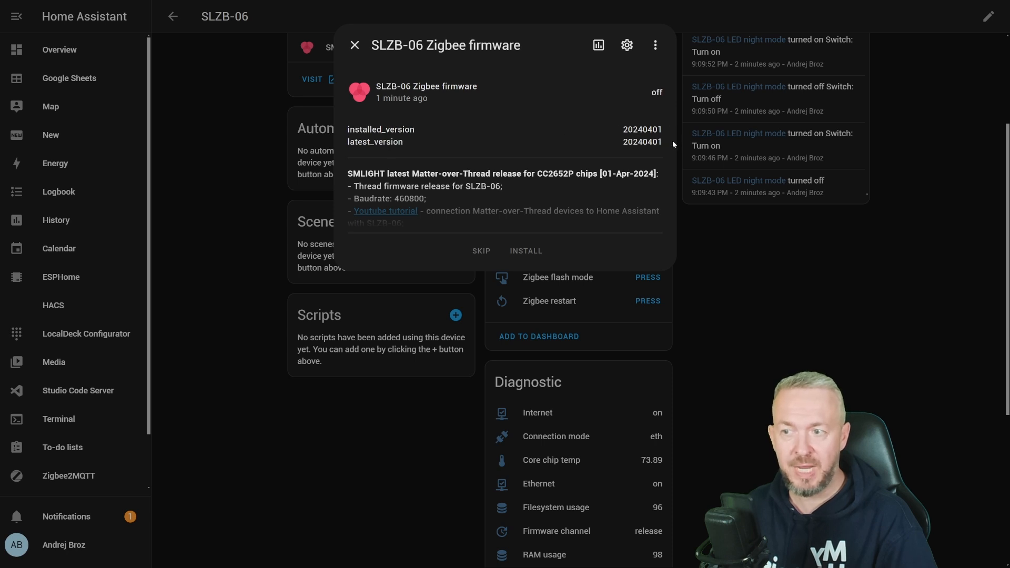
mouse_move(591, 155)
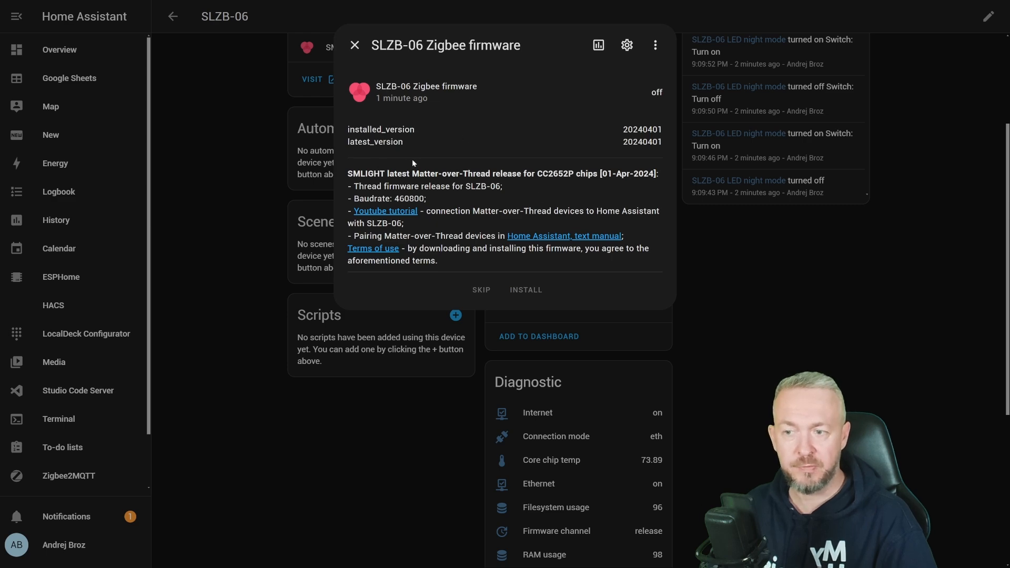
left_click(354, 46)
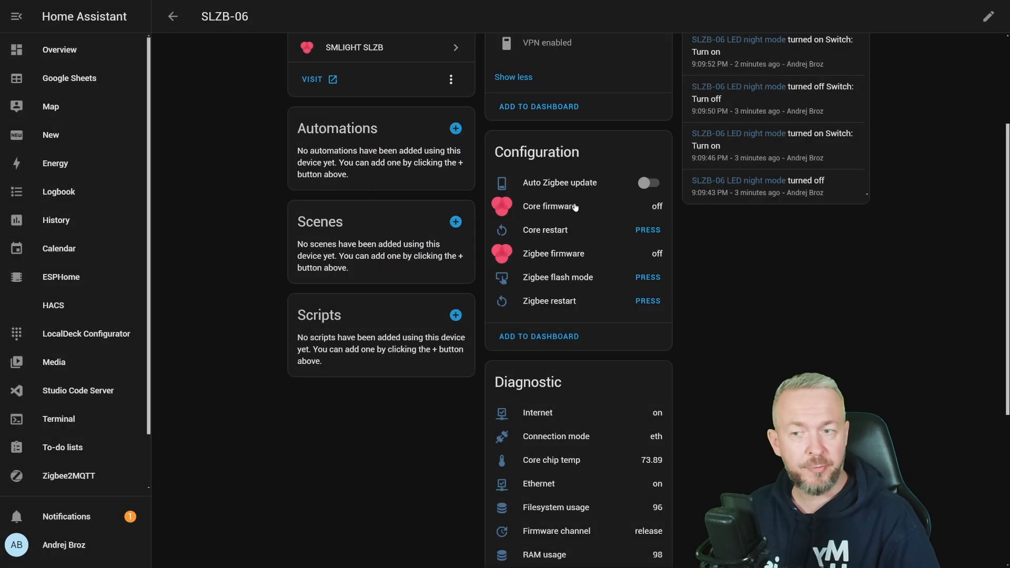
left_click(551, 206)
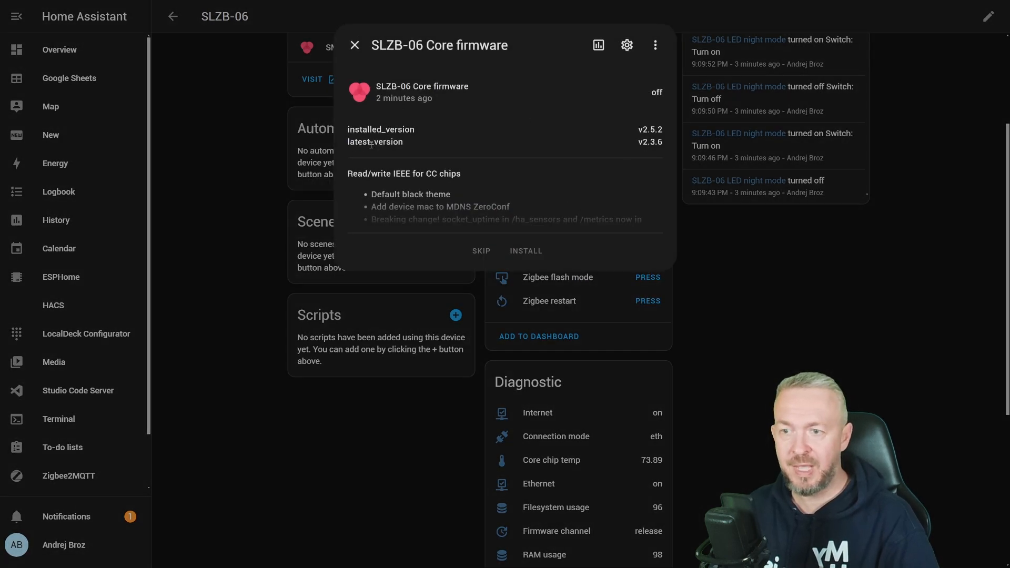
mouse_move(667, 132)
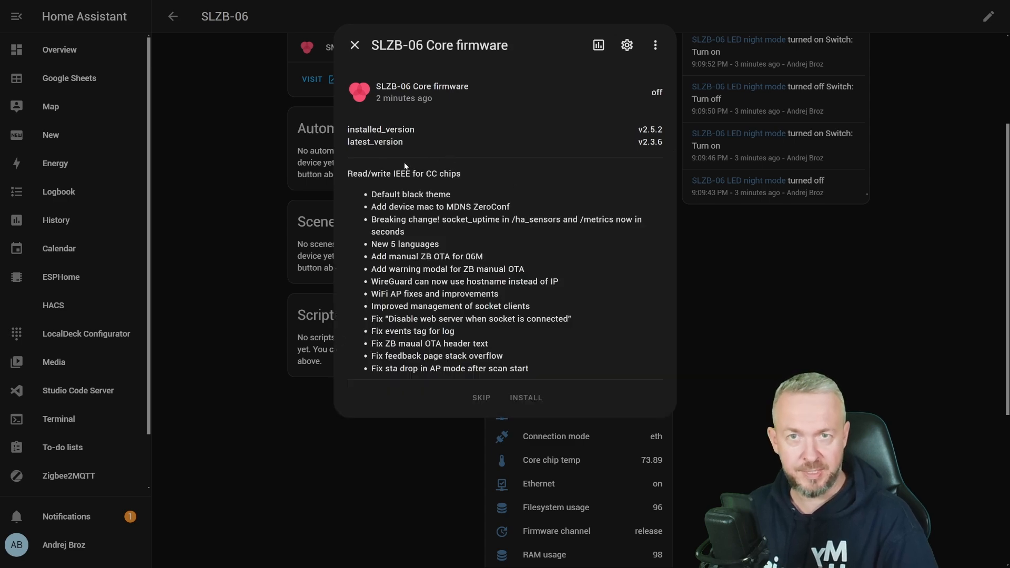
left_click(354, 45)
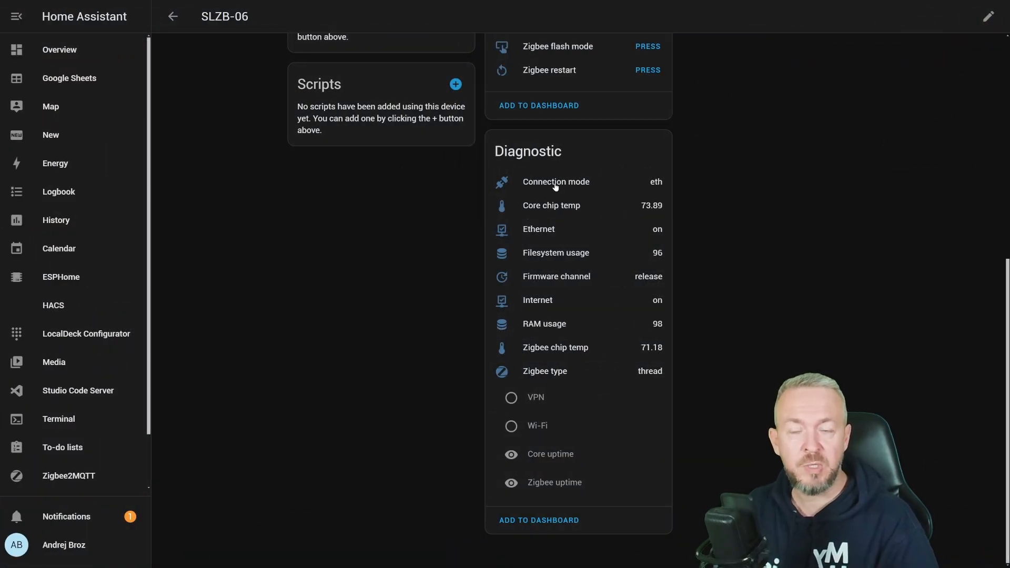
mouse_move(673, 189)
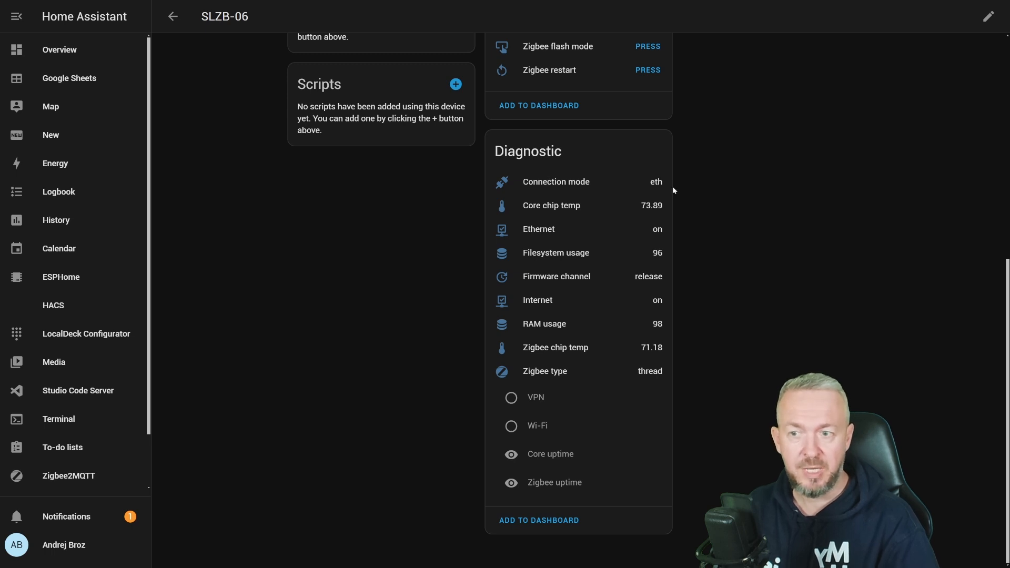
mouse_move(658, 189)
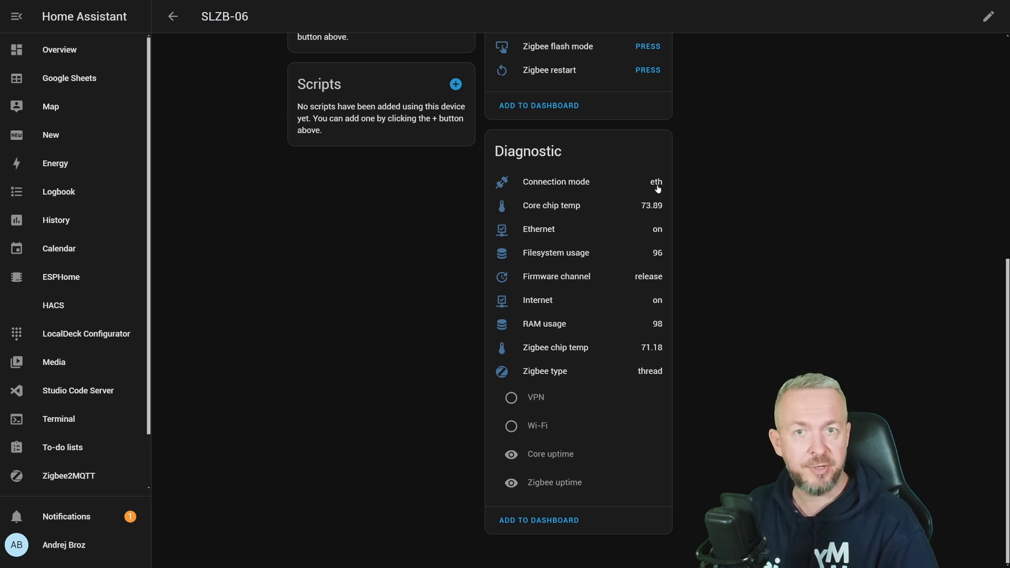
- View the Connection mode entity details, then close them
left_click(555, 182)
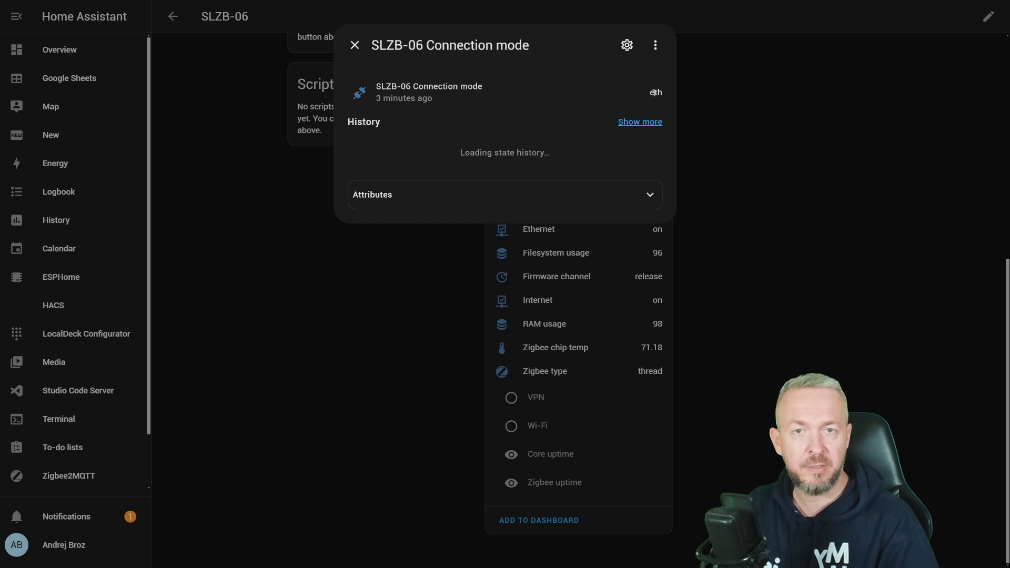
left_click(353, 46)
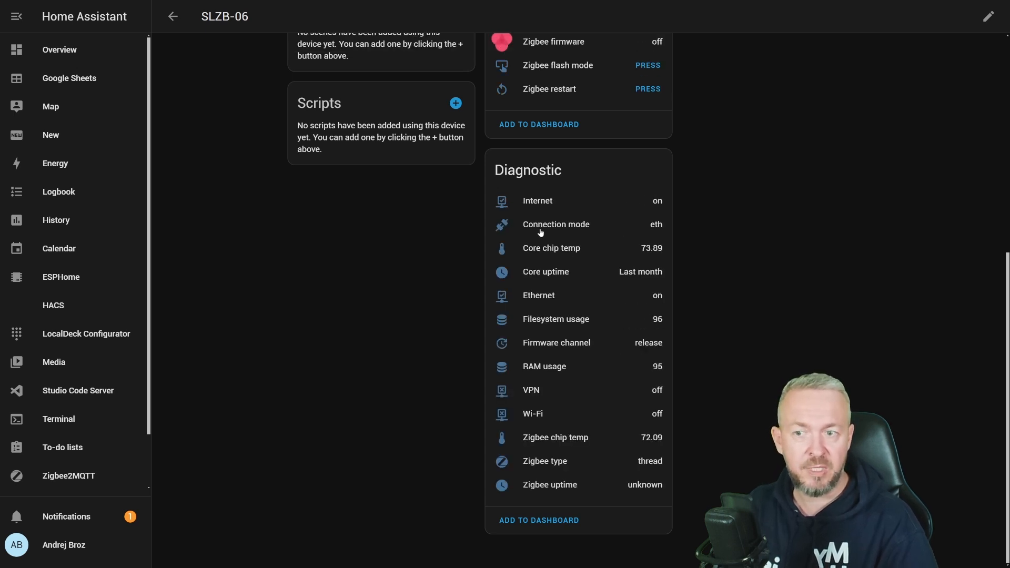
mouse_move(514, 331)
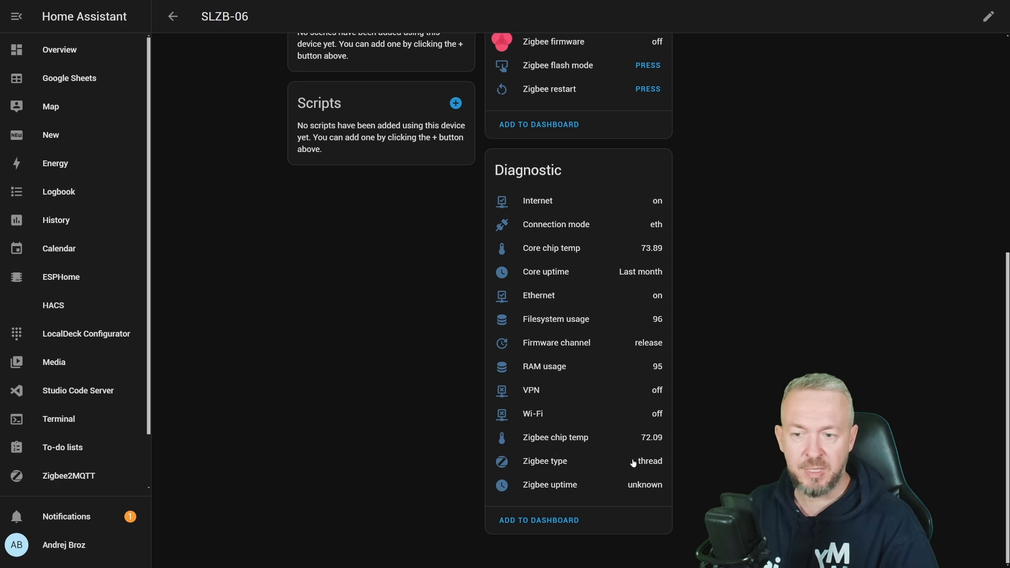
left_click(545, 461)
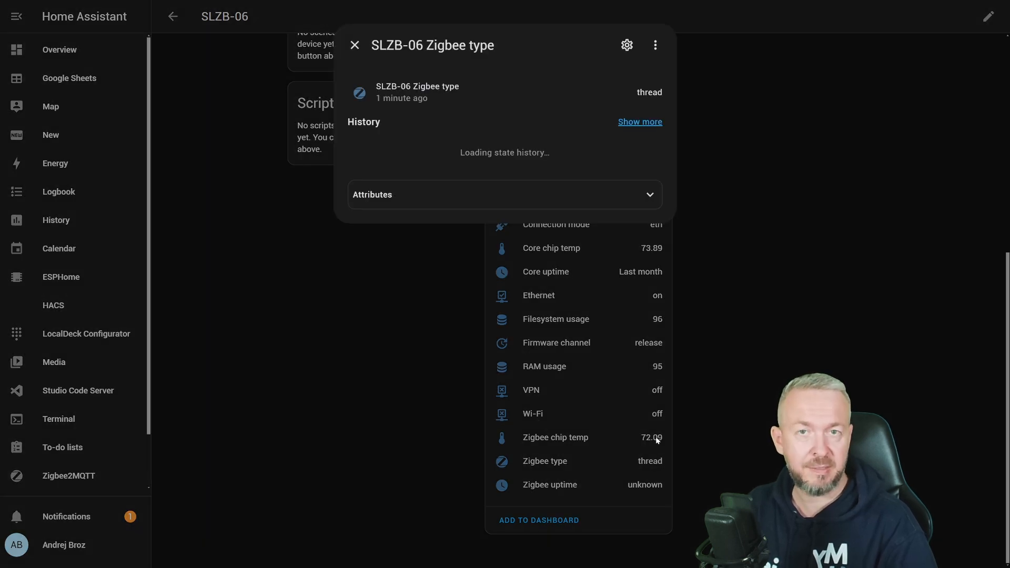
mouse_move(665, 426)
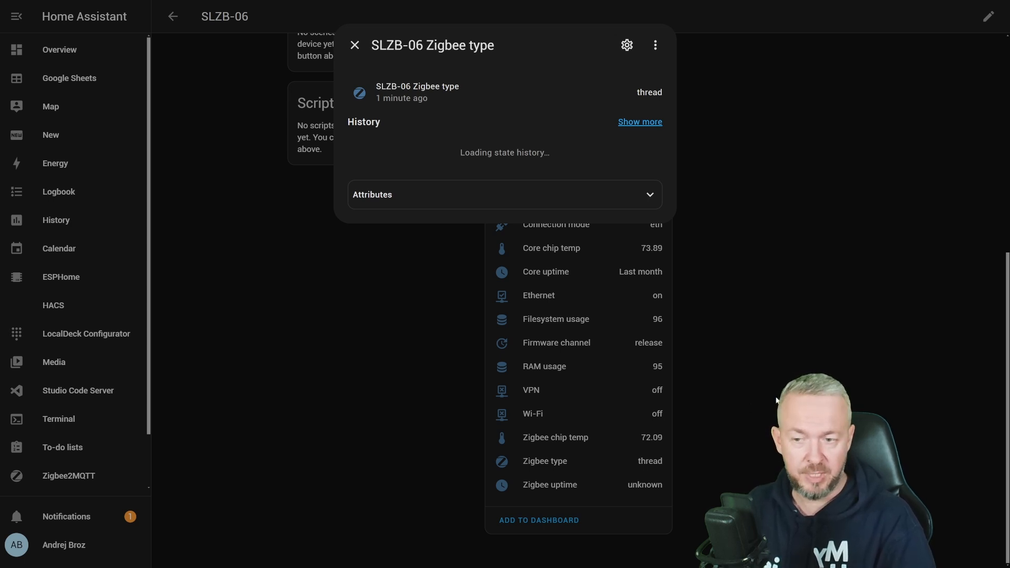
left_click(354, 46)
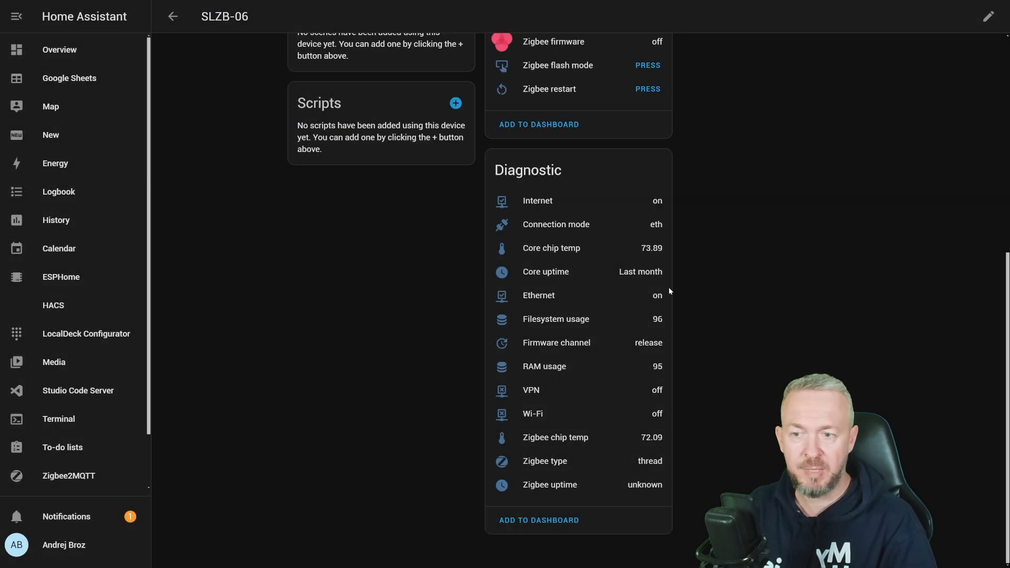
mouse_move(668, 480)
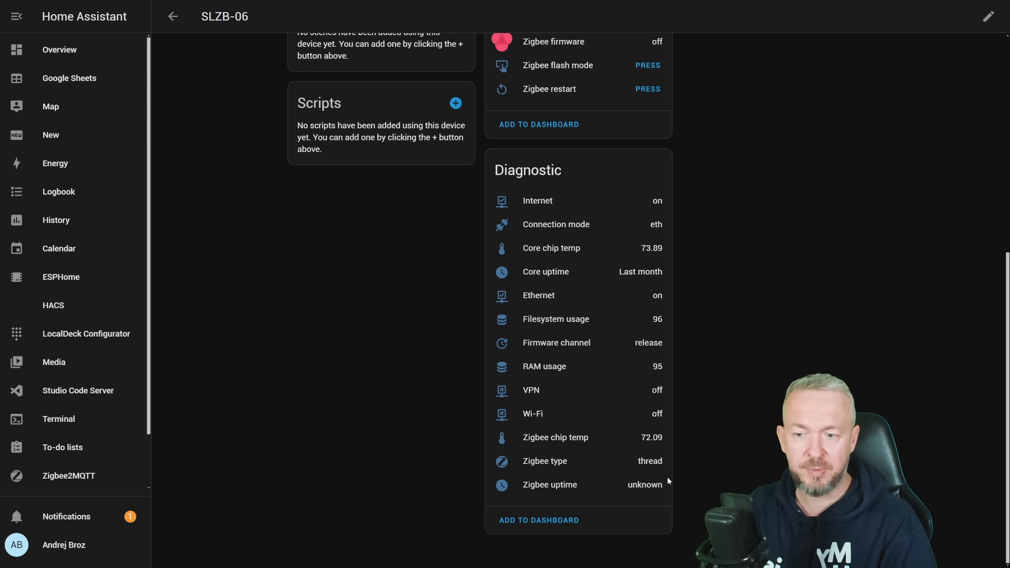
mouse_move(660, 278)
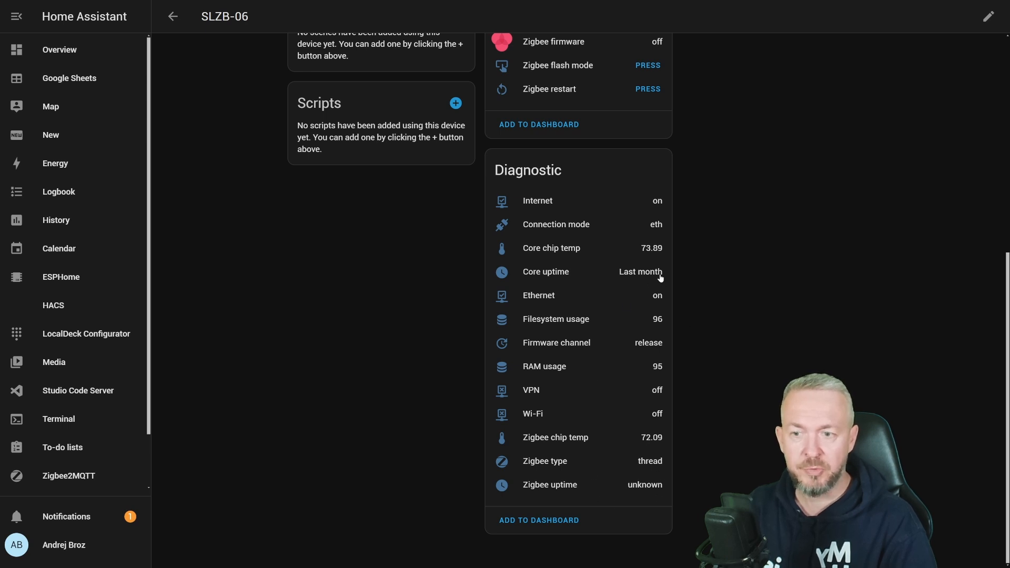
mouse_move(669, 208)
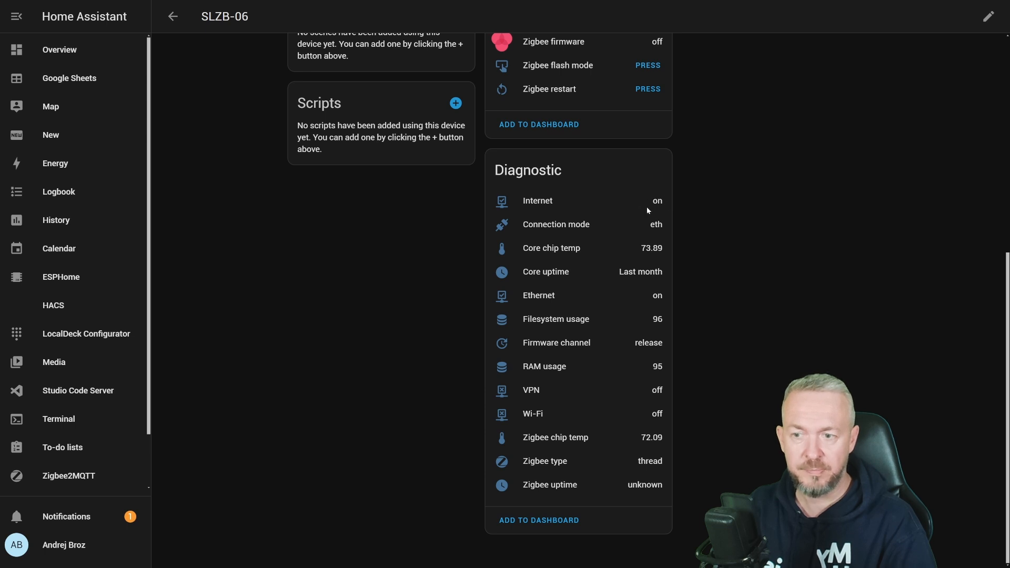
mouse_move(662, 417)
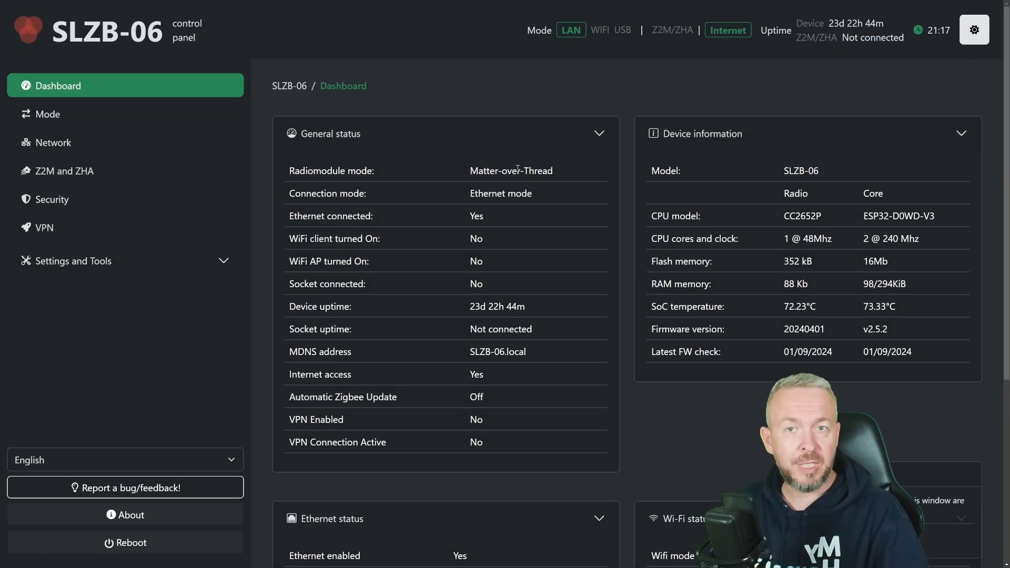
mouse_move(718, 147)
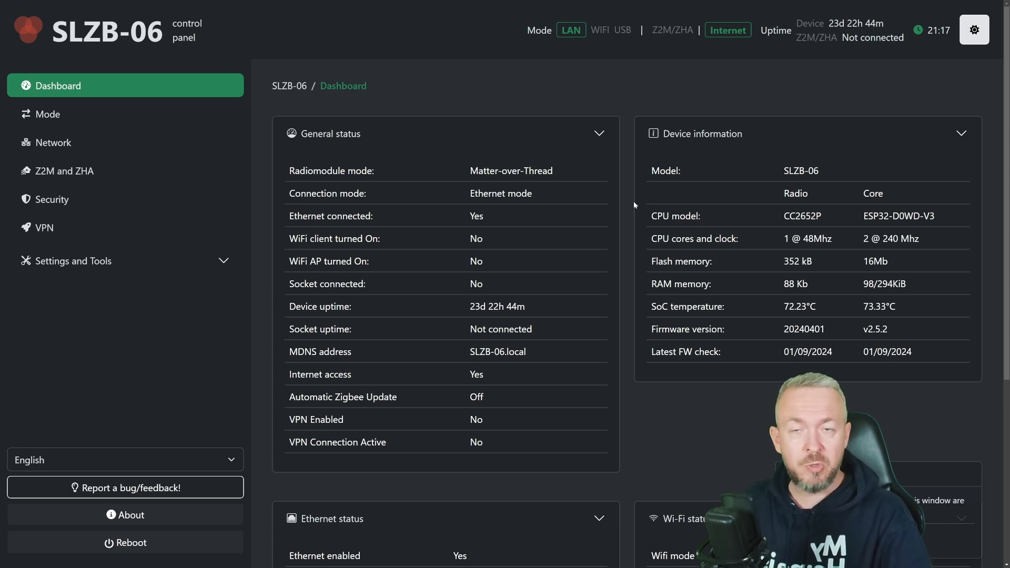
- Open the Mode page showing Matter-over-Thread radio mode and Ethernet connection
left_click(46, 115)
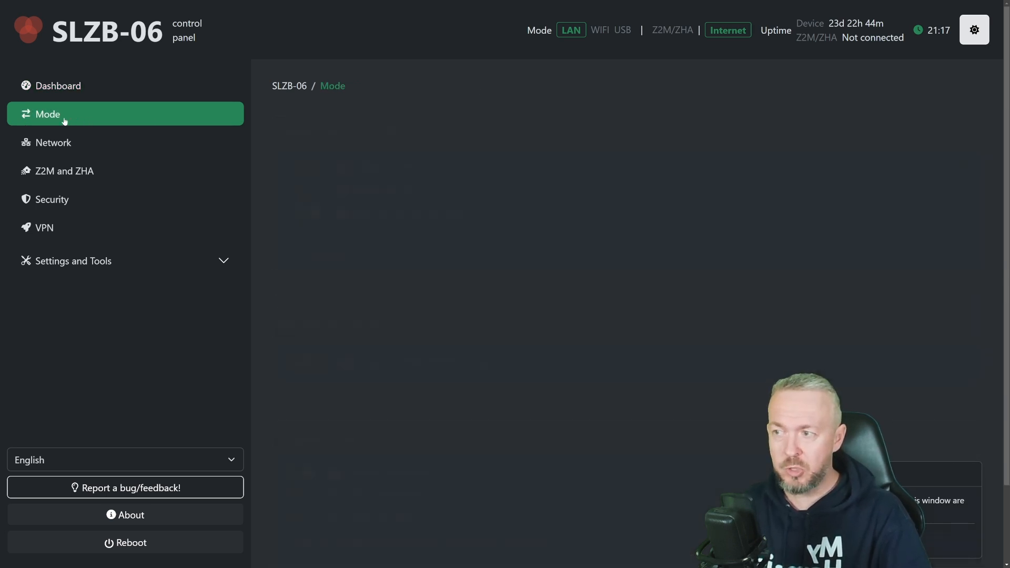
left_click(62, 114)
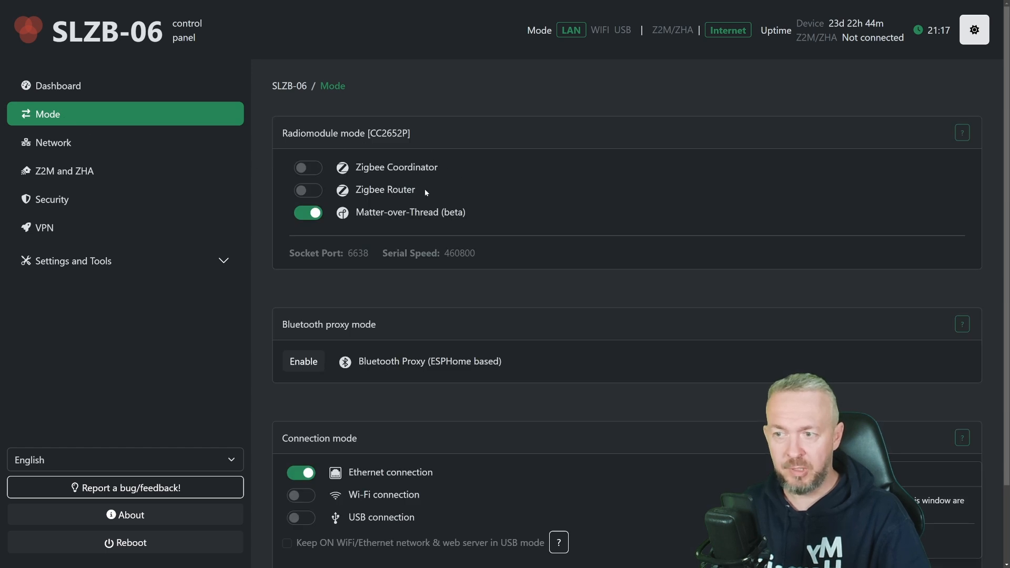
mouse_move(350, 242)
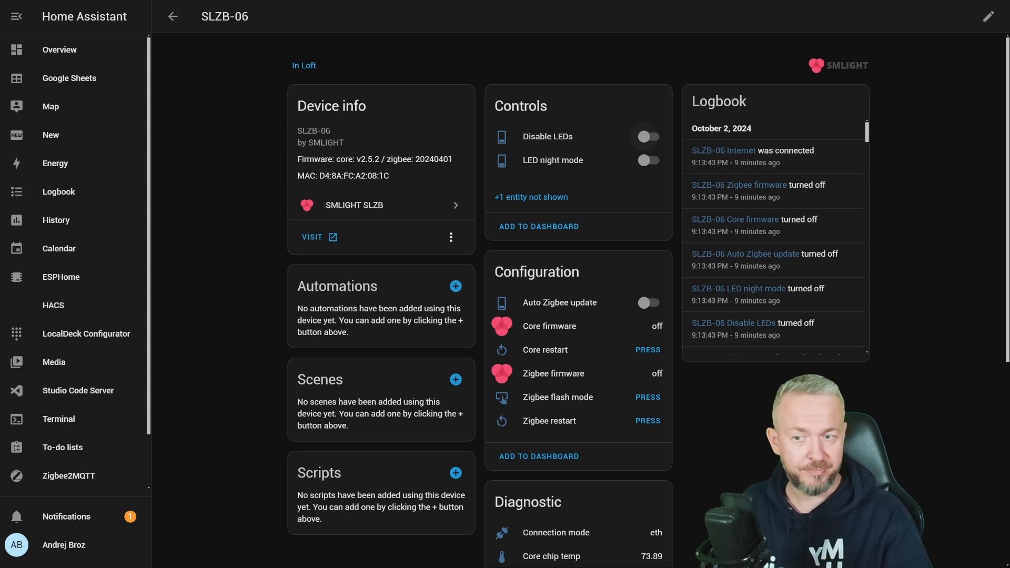
- Open the VPN page showing WireGuard disabled with endpoint port 51820
scroll("down", 3)
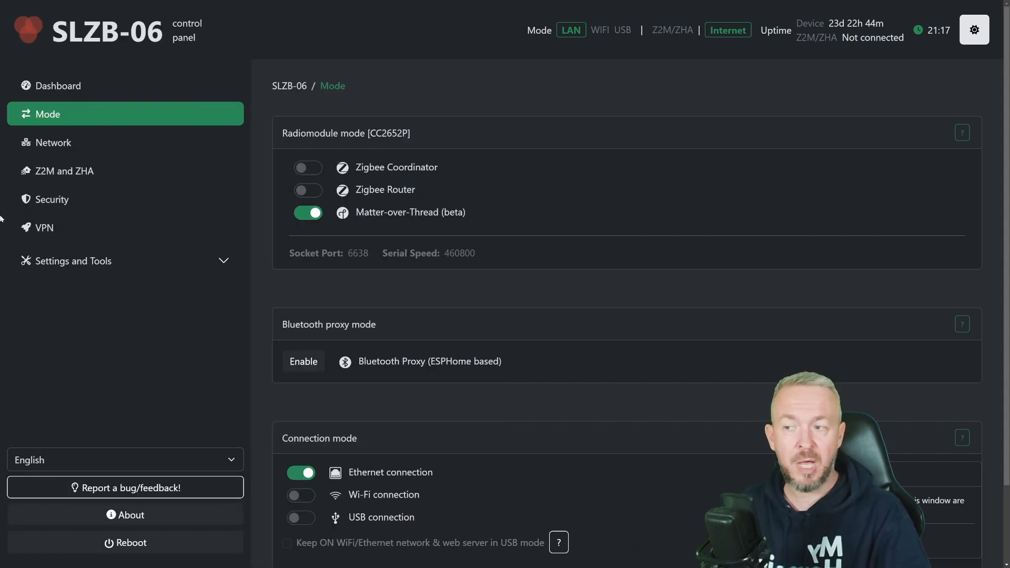
left_click(43, 227)
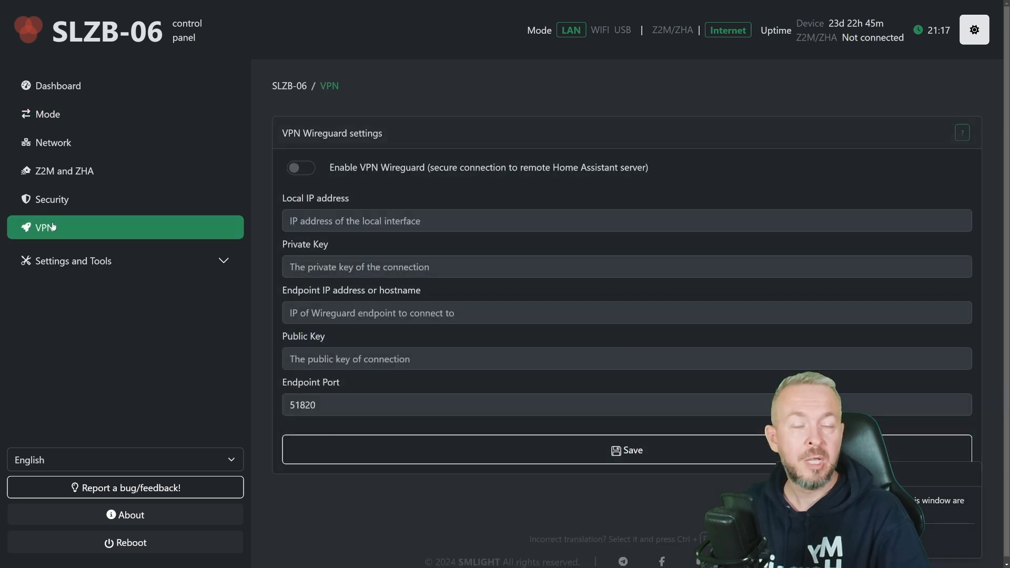